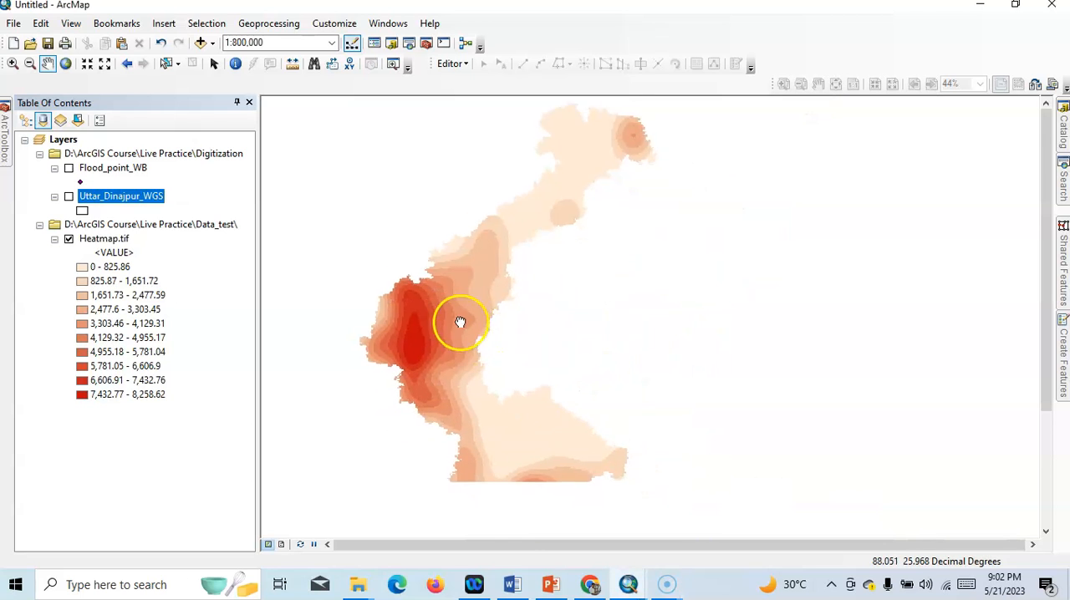
- Turn on the Flood_point_WB layer so its points show over the heat map
left_click(70, 167)
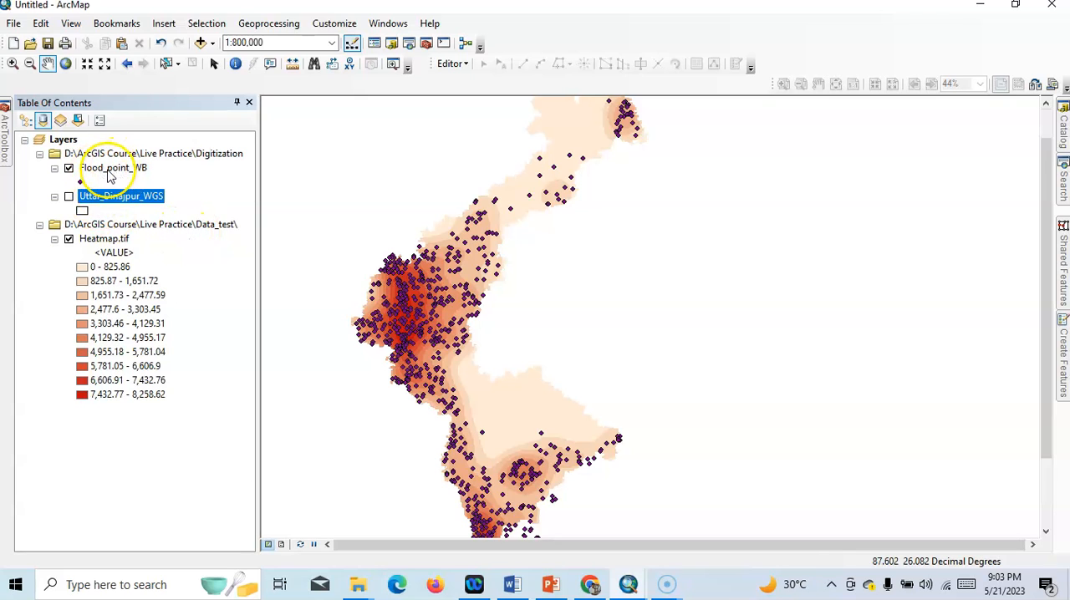
right_click(105, 167)
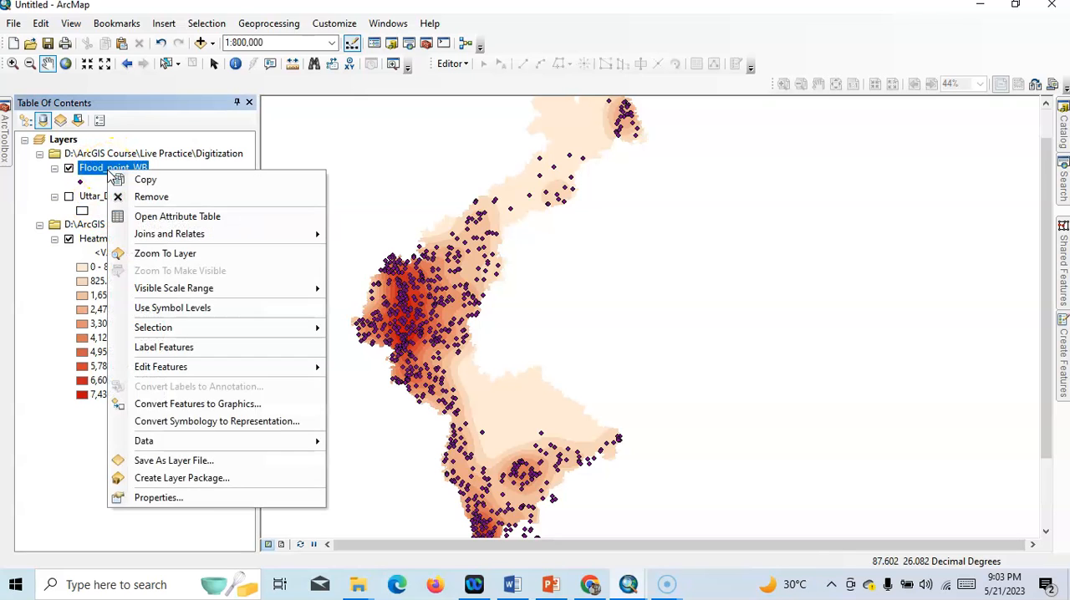
left_click(158, 497)
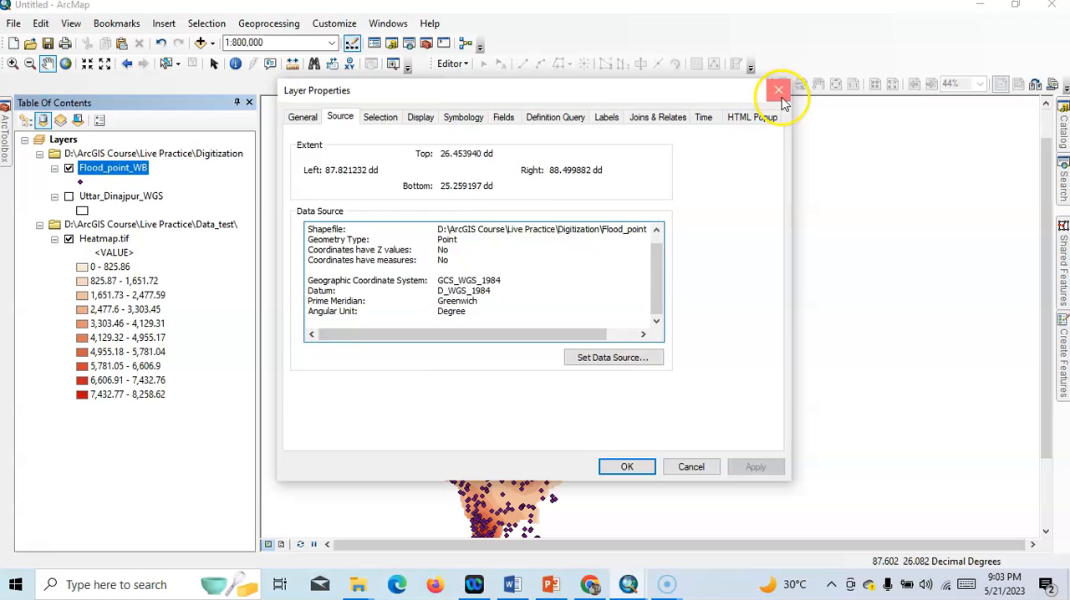
left_click(779, 90)
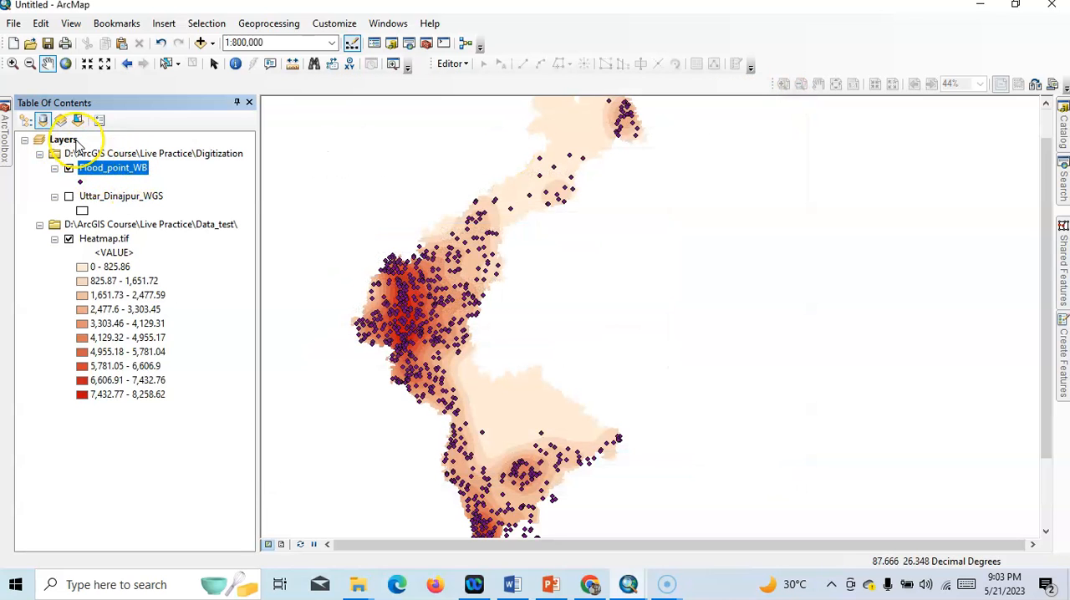
- Set the Layers data frame coordinate system to WGS_1984_UTM_Zone_45N in Properties
right_click(64, 139)
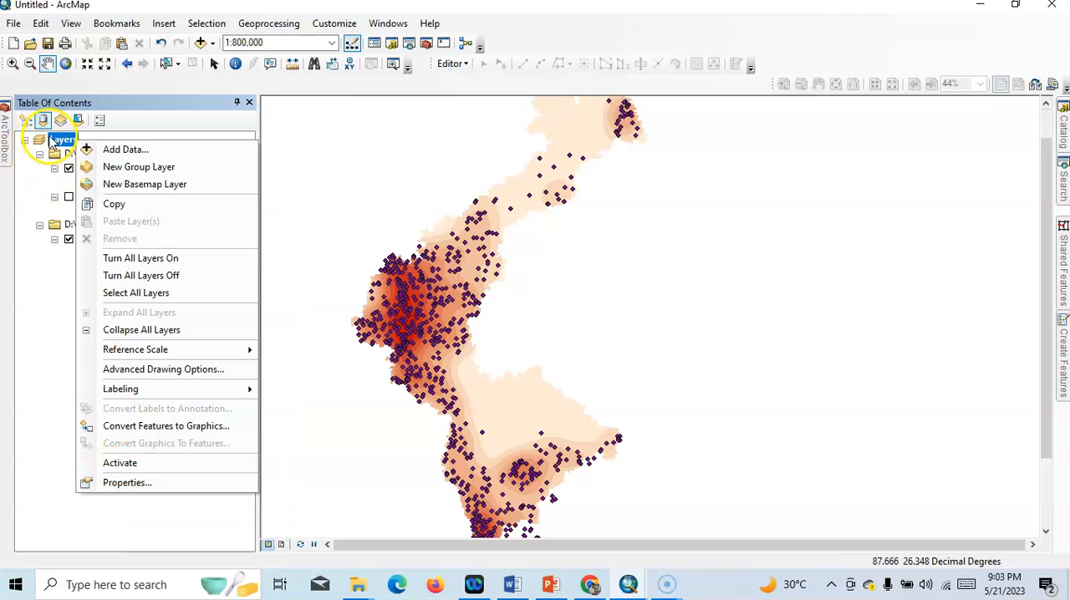
left_click(127, 483)
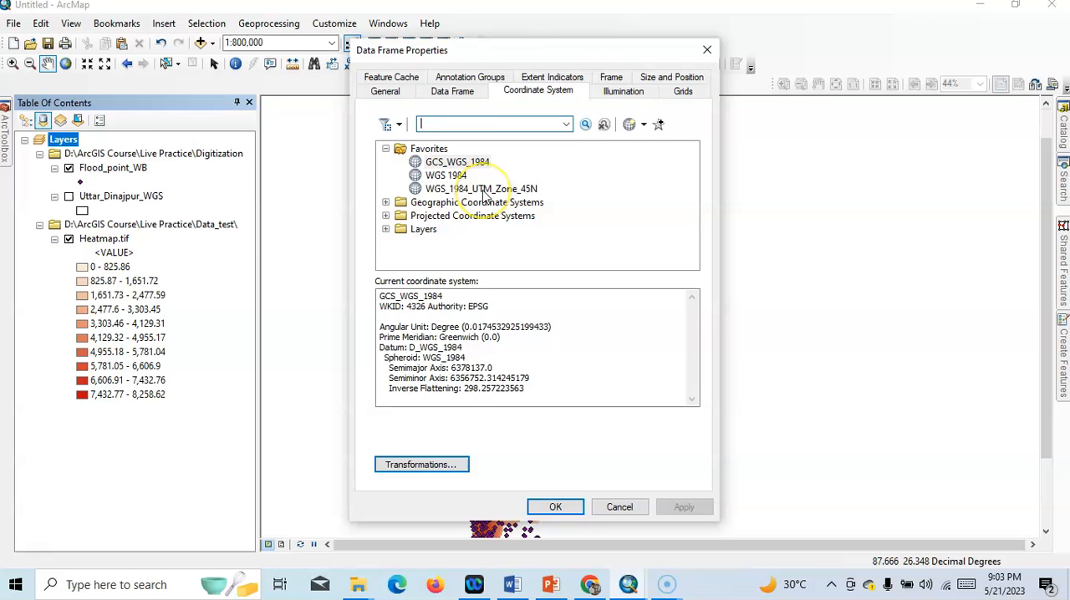
left_click(481, 188)
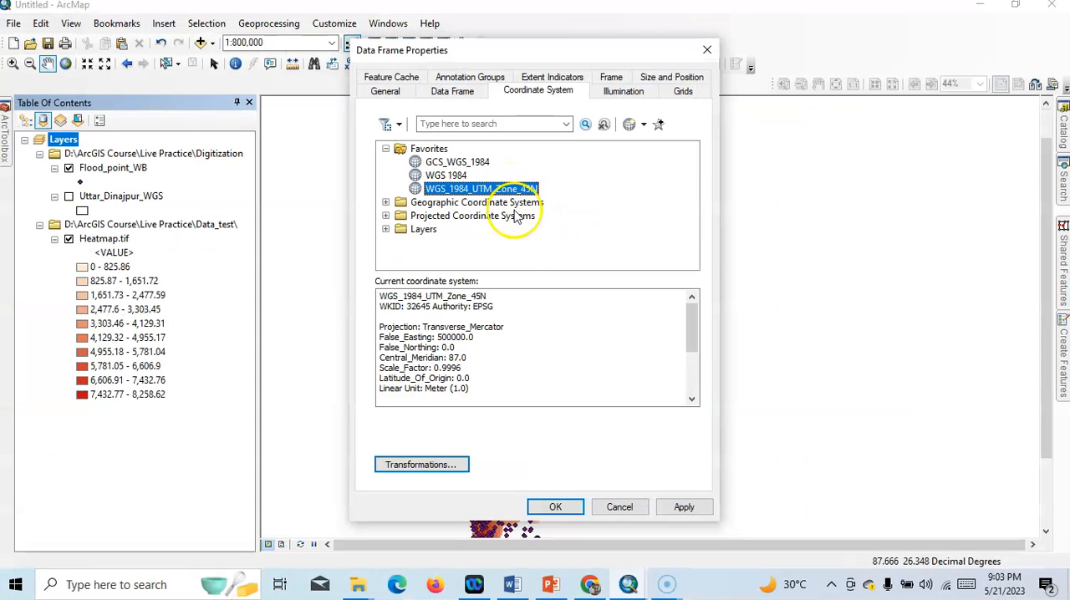
left_click(555, 506)
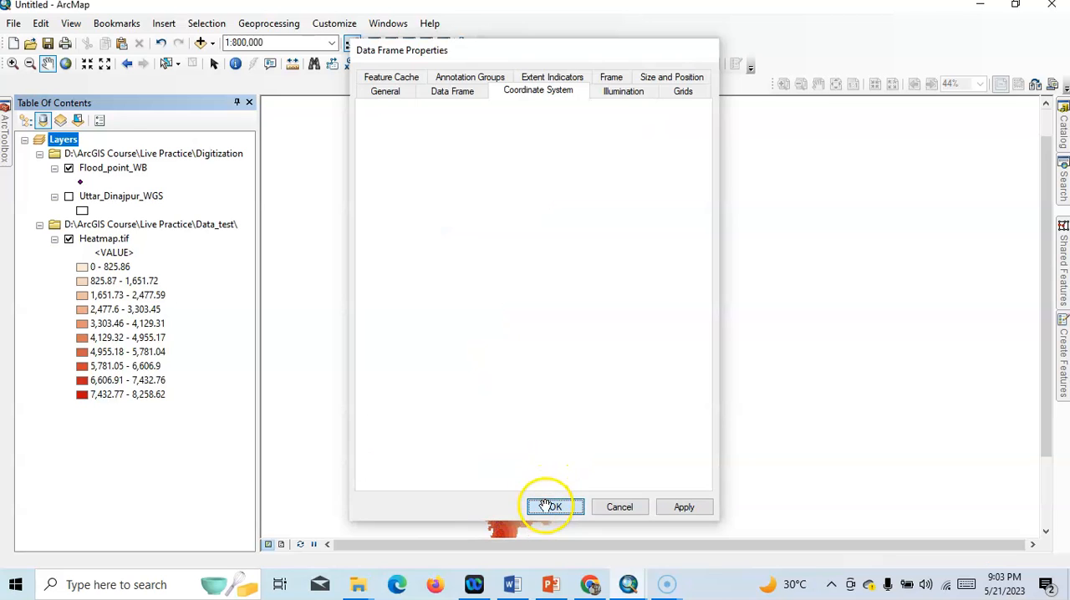
left_click(551, 506)
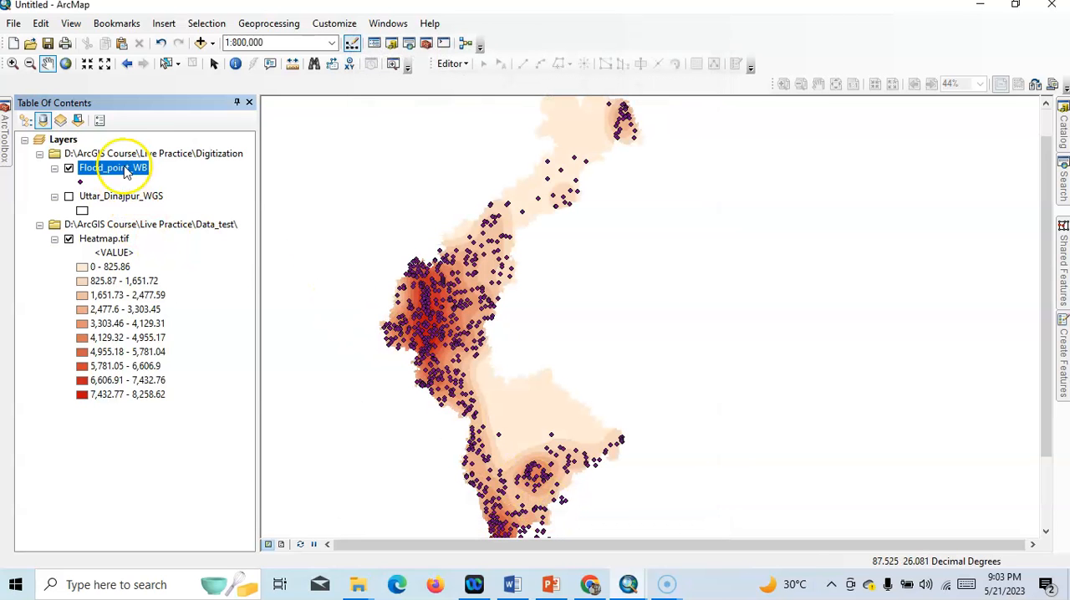
- Export Flood_point_WB in the data frame's coordinate system as Flood+point_UTM.shp
right_click(100, 167)
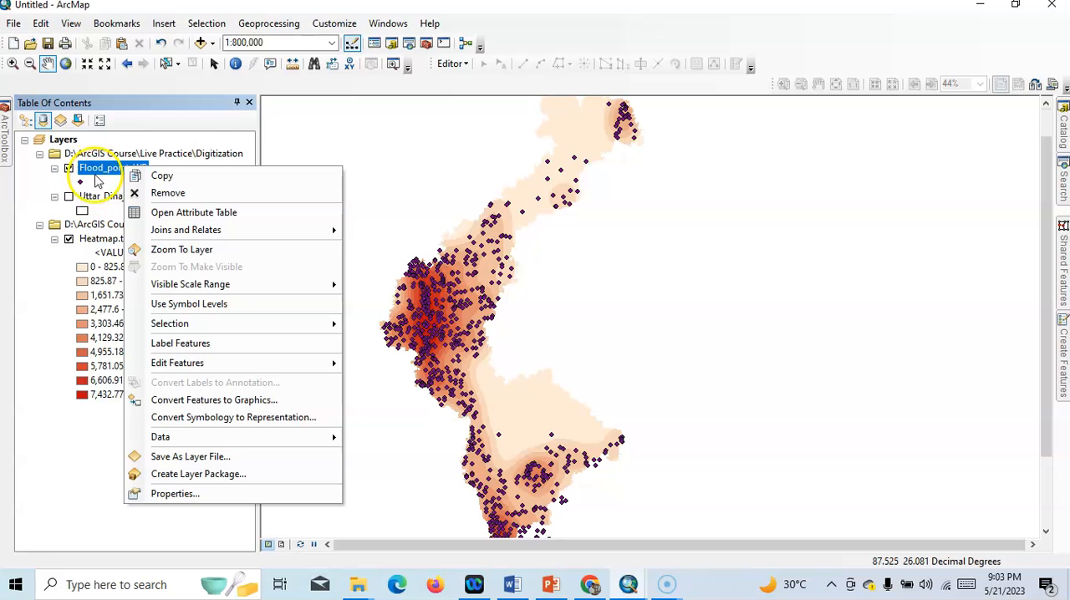
left_click(160, 437)
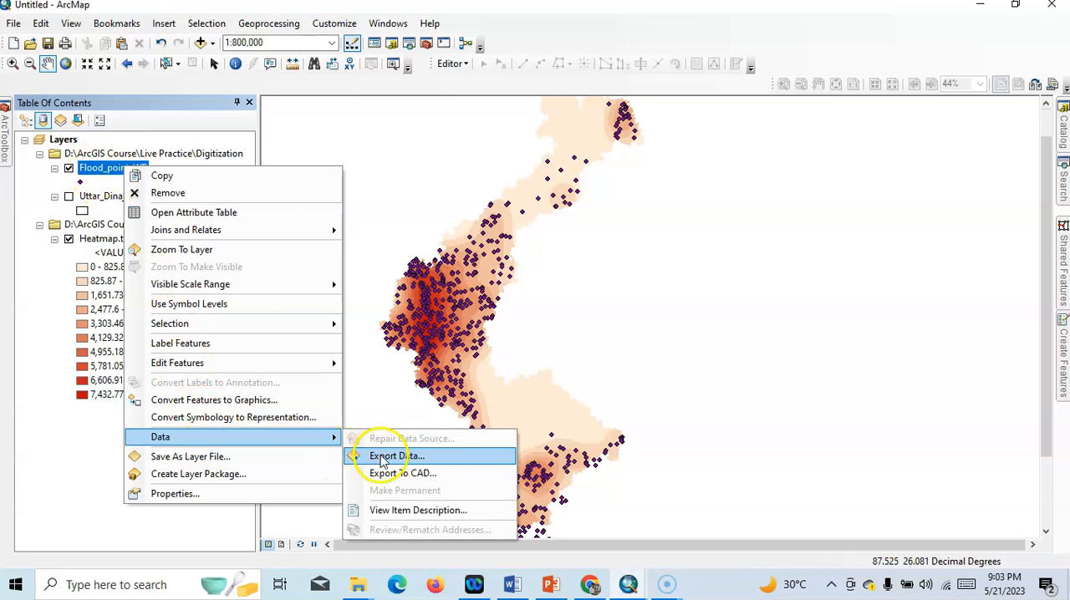
left_click(397, 456)
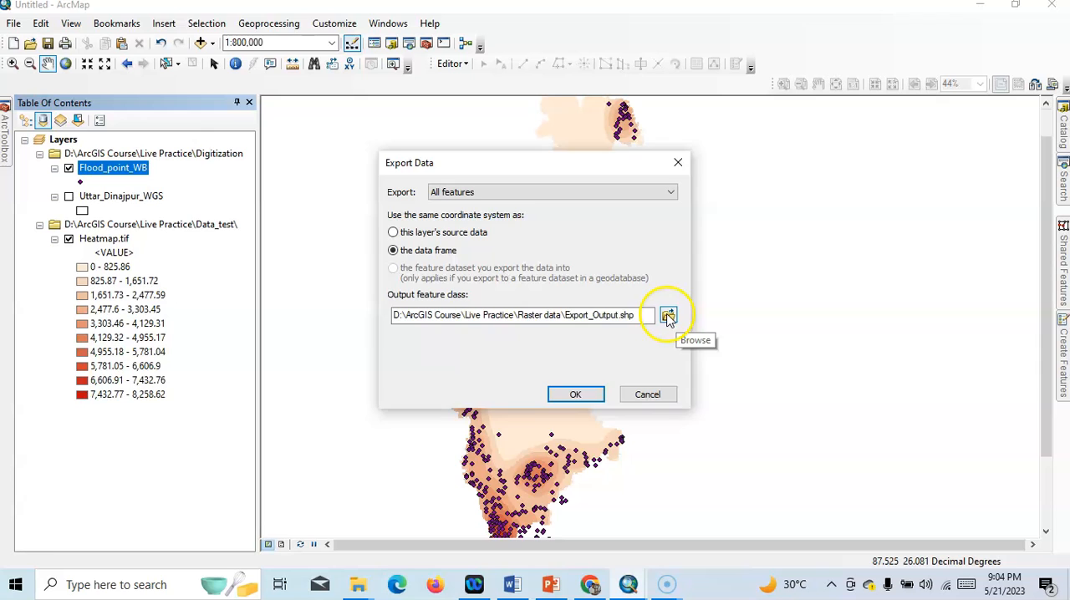
left_click(669, 315)
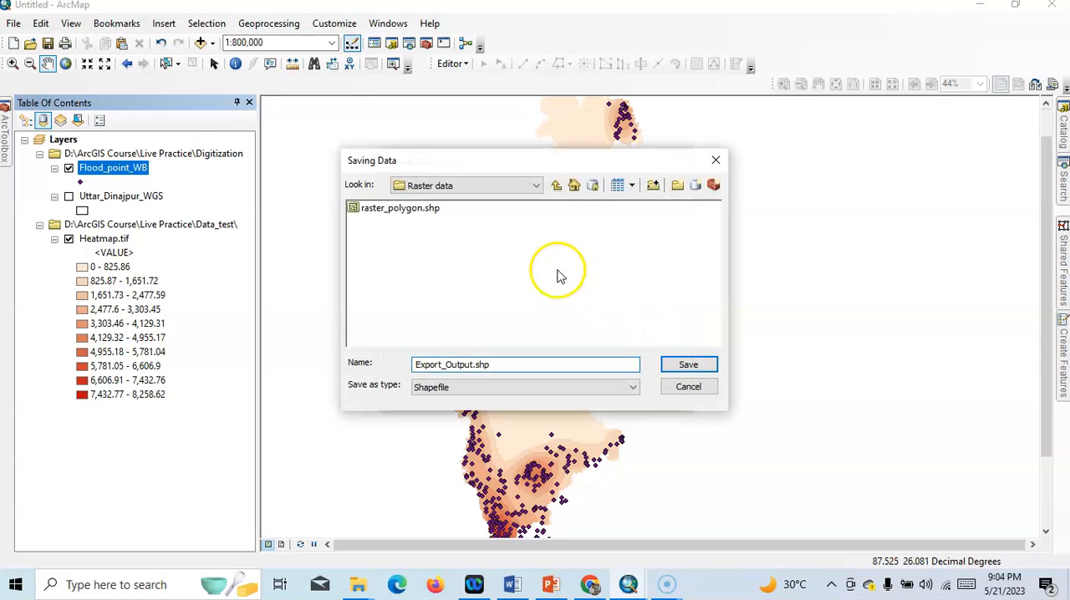
left_click(473, 365)
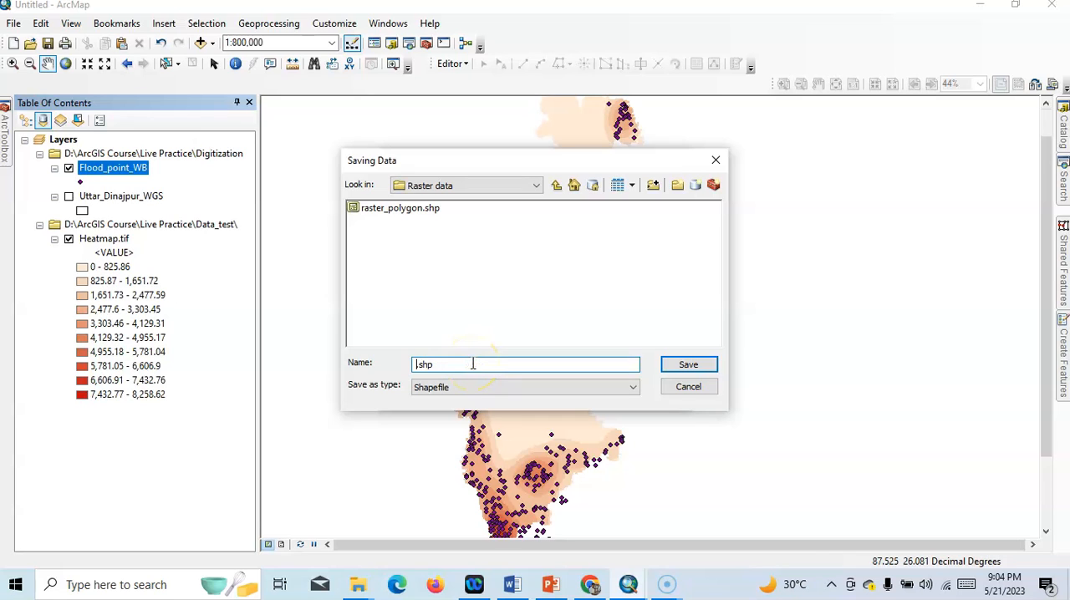
type("Flood+point_UTM")
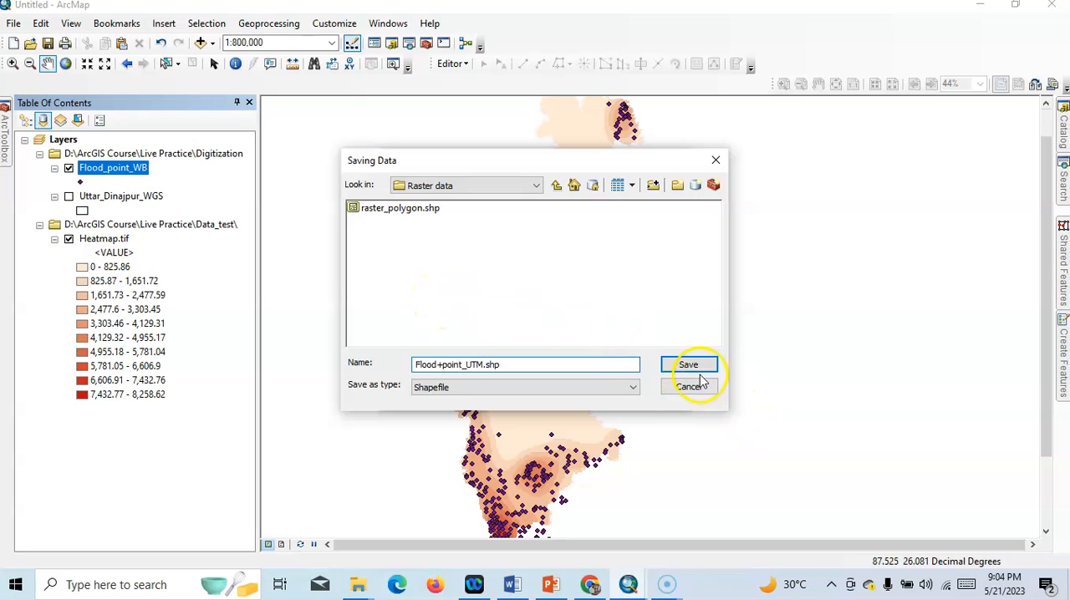
left_click(688, 365)
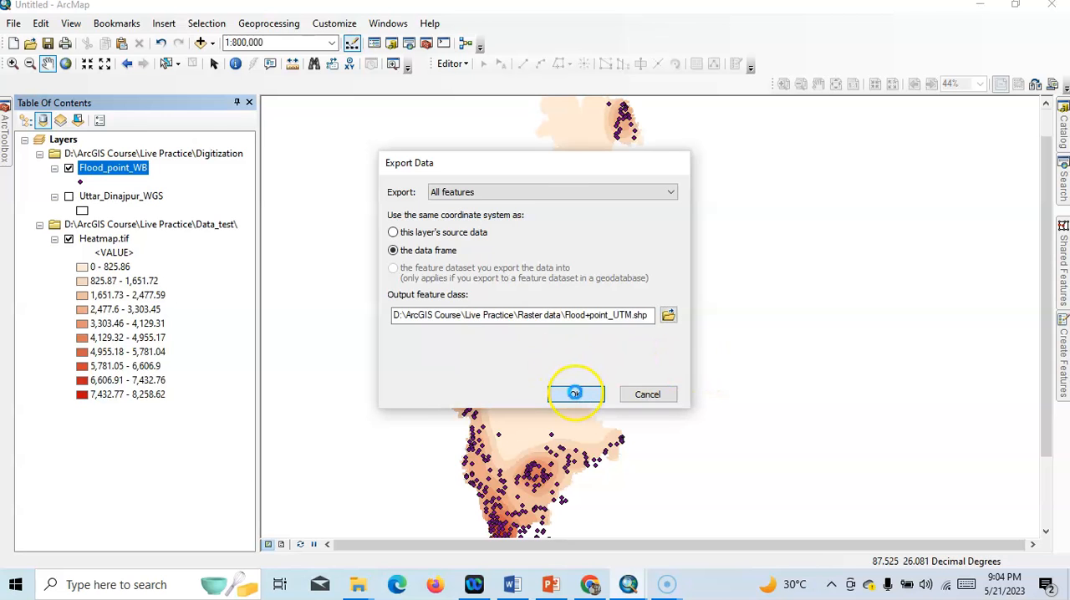
left_click(574, 394)
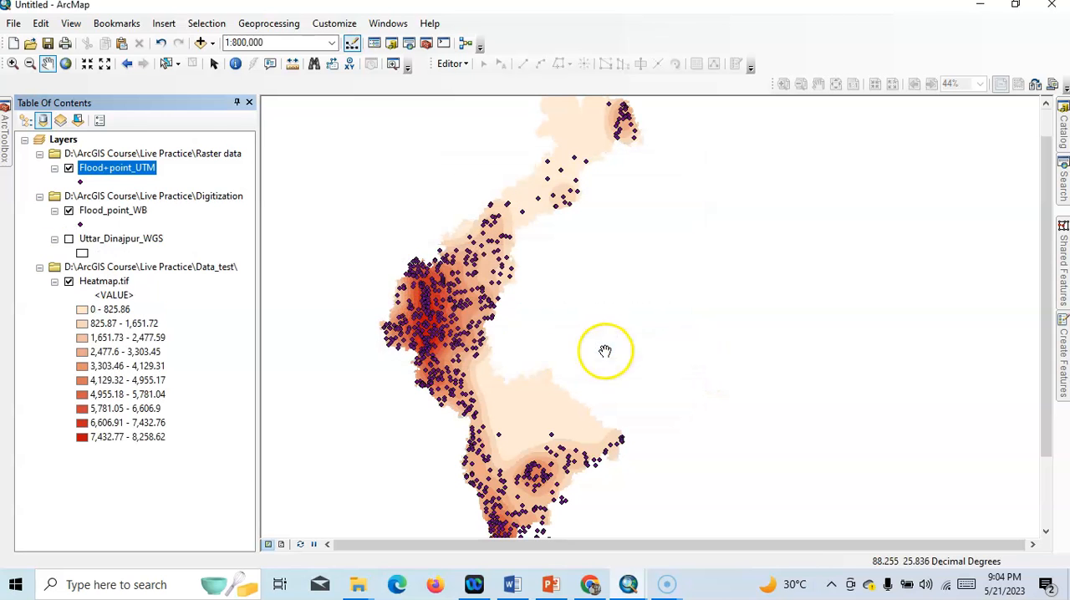
- Hide Heatmap.tif and open Kernel Density from Spatial Analyst Tools > Density
left_click(104, 281)
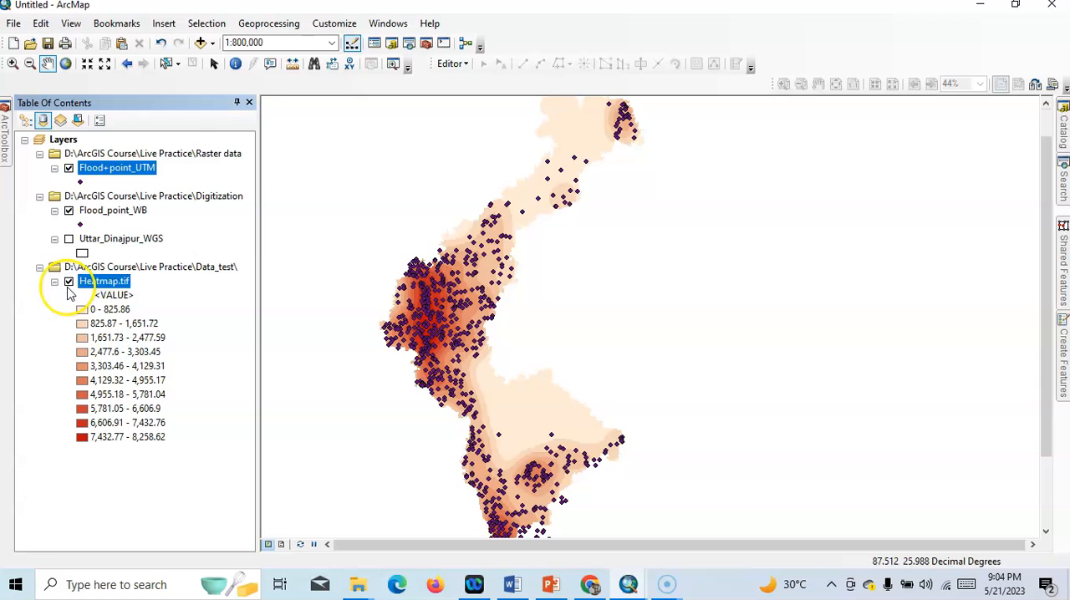
left_click(69, 281)
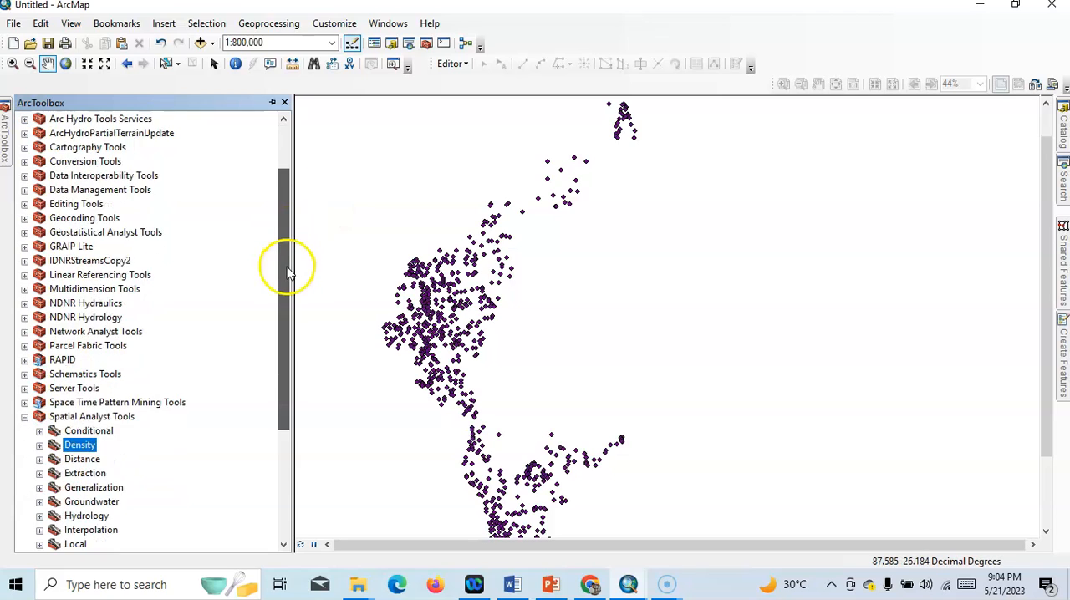
scroll("down", 3)
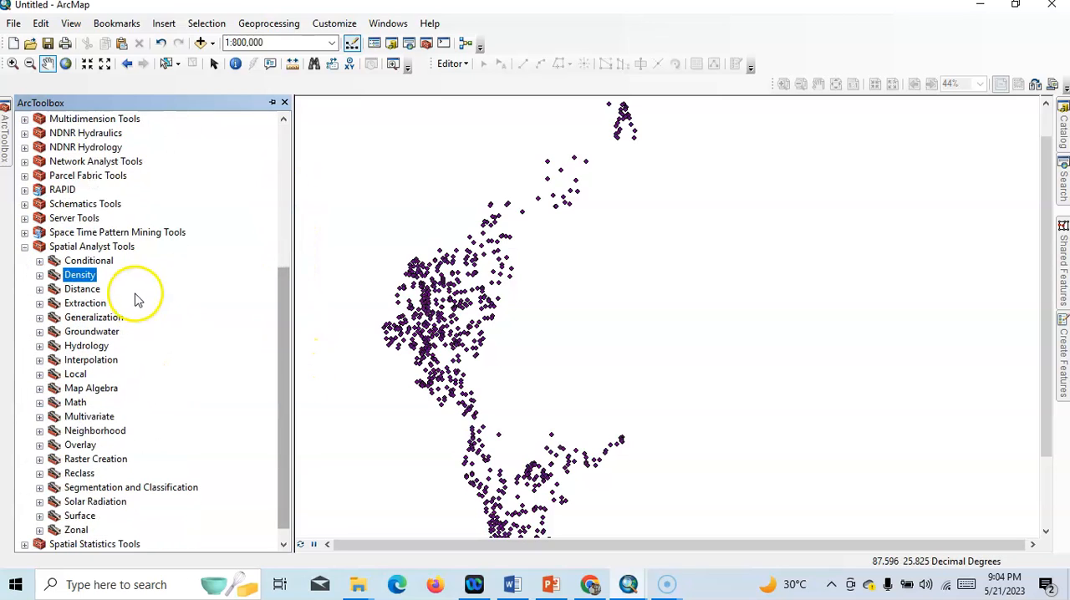
scroll("down", 3)
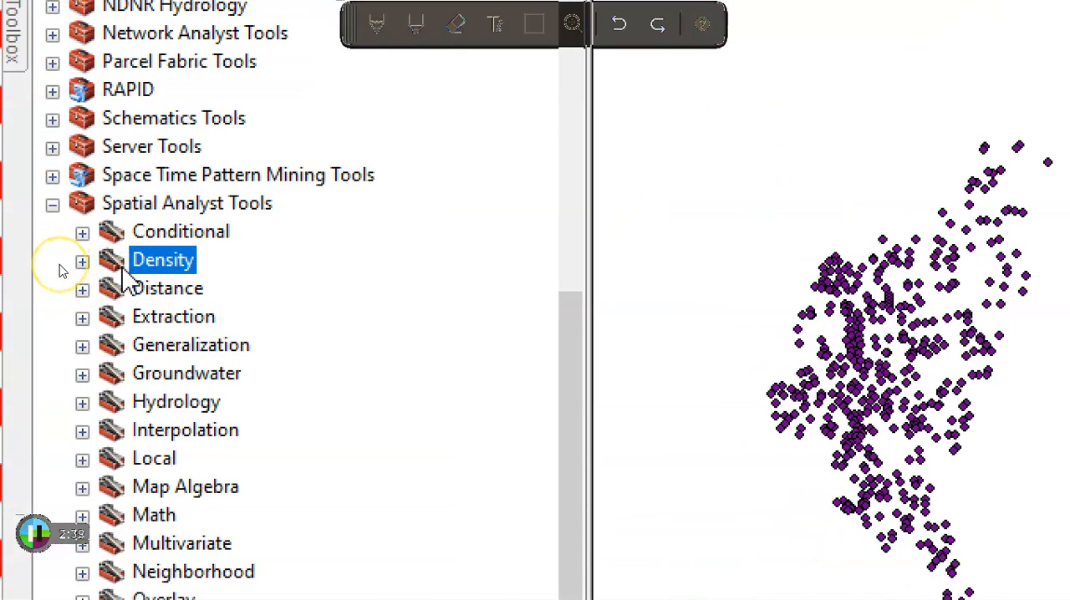
left_click(82, 260)
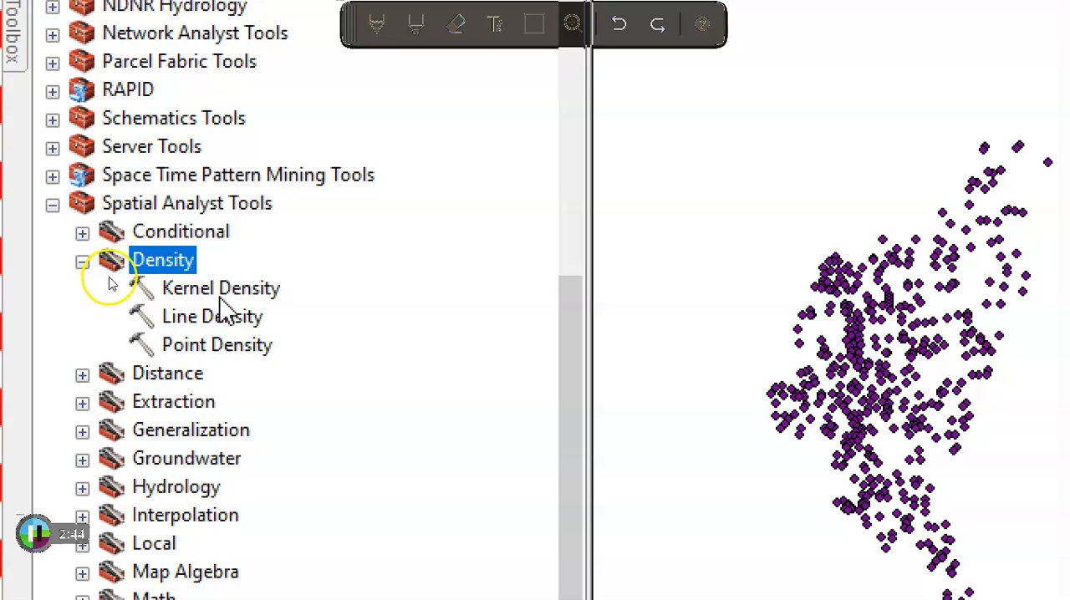
double_click(220, 288)
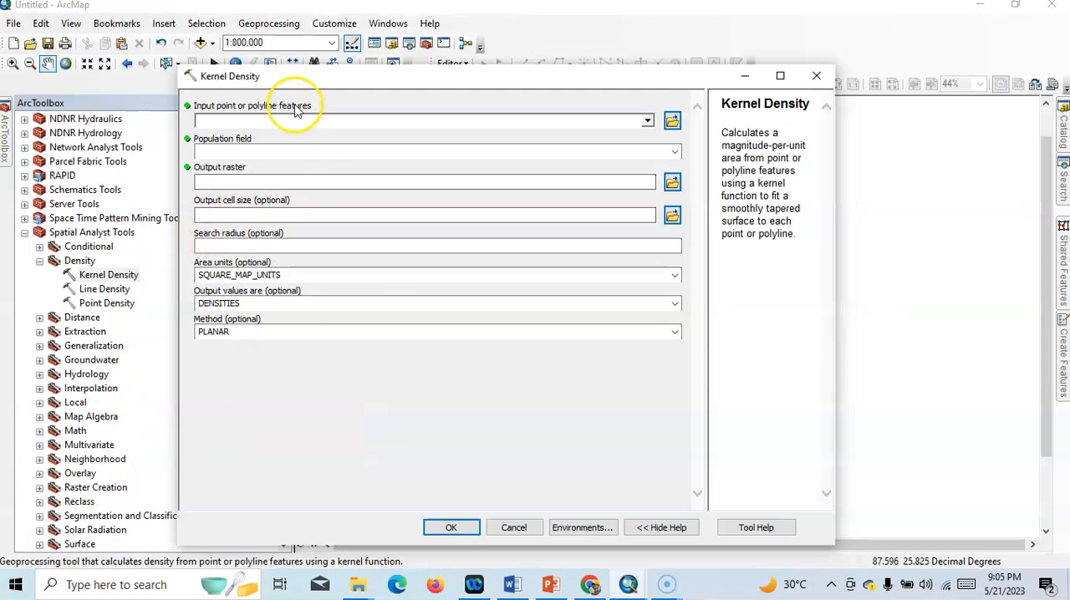
mouse_move(284, 112)
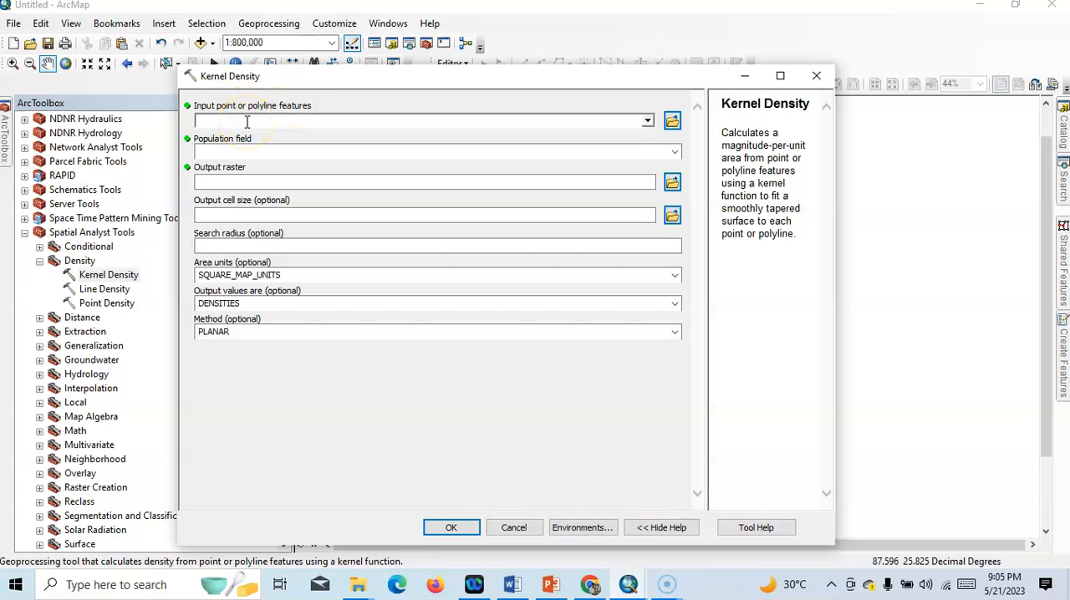
mouse_move(247, 121)
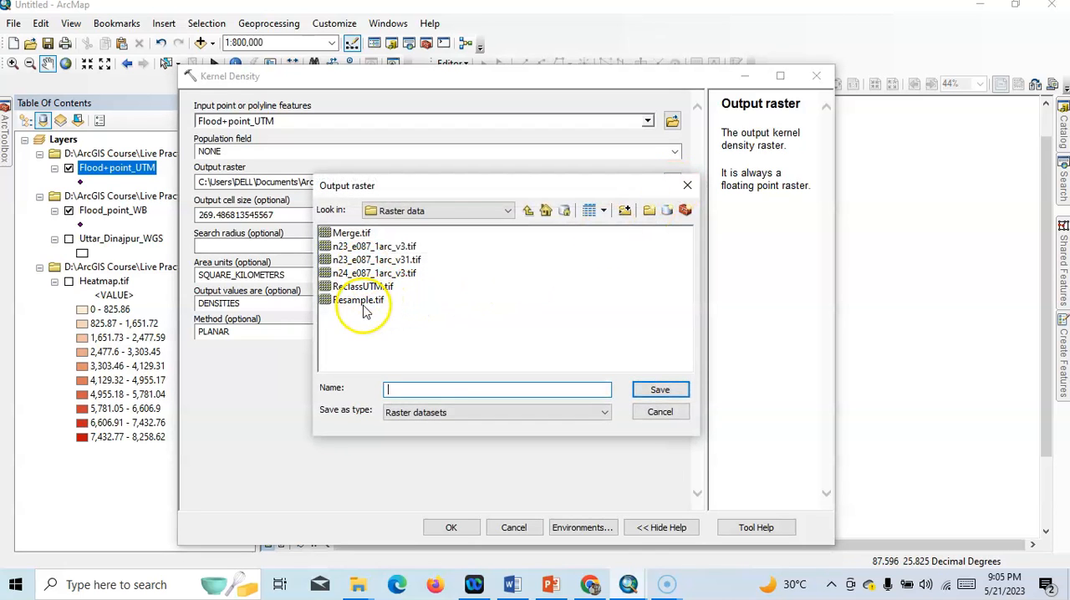
- Run Kernel Density on Flood+point_UTM with output Heatmap.tif and cell size 30
type("Heatmap.")
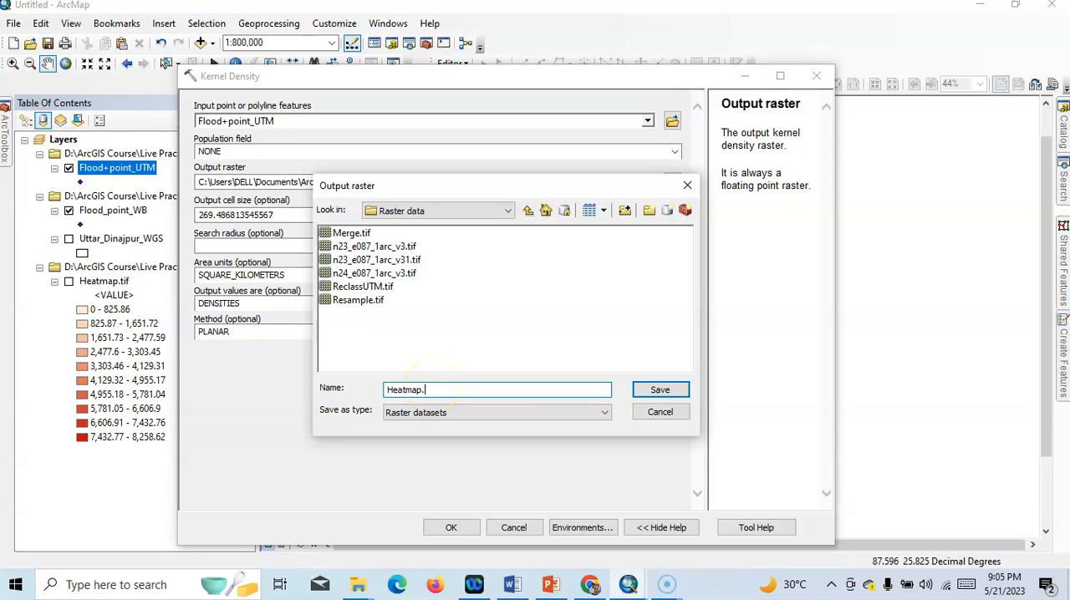
type("tif")
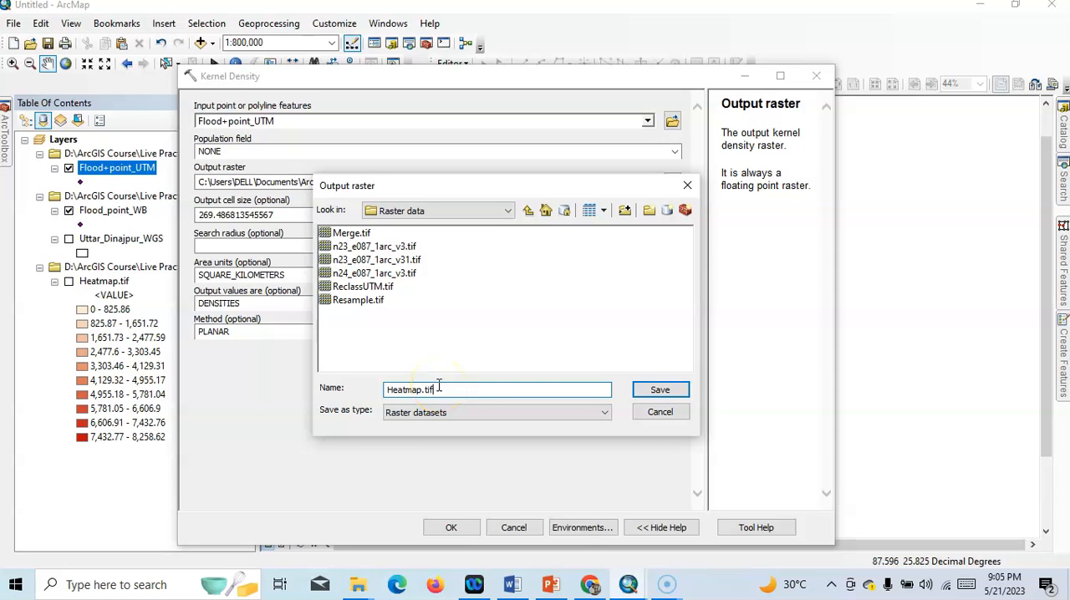
left_click(659, 389)
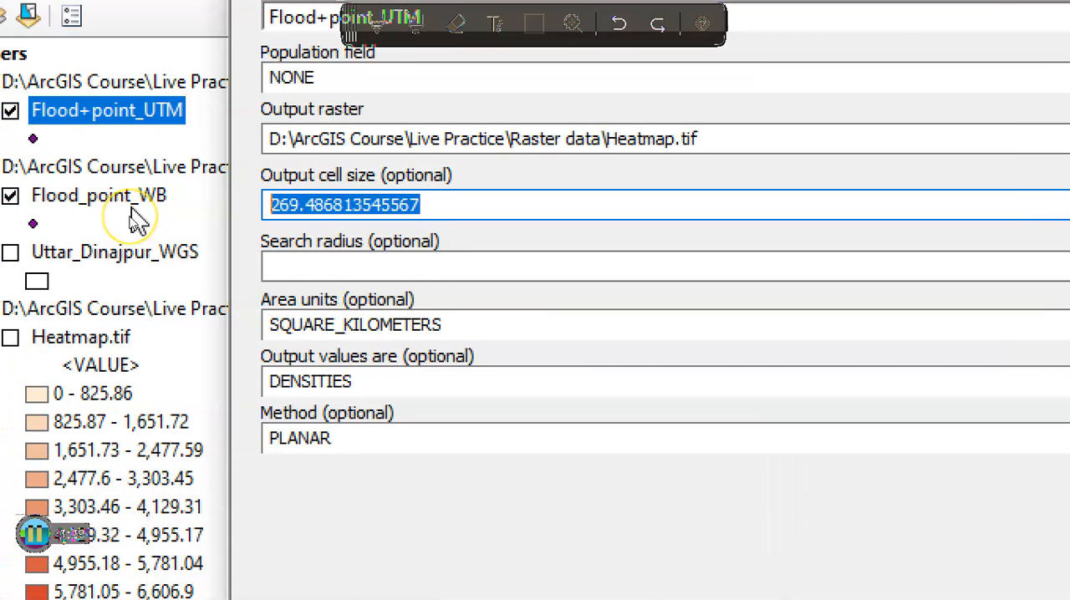
type("30")
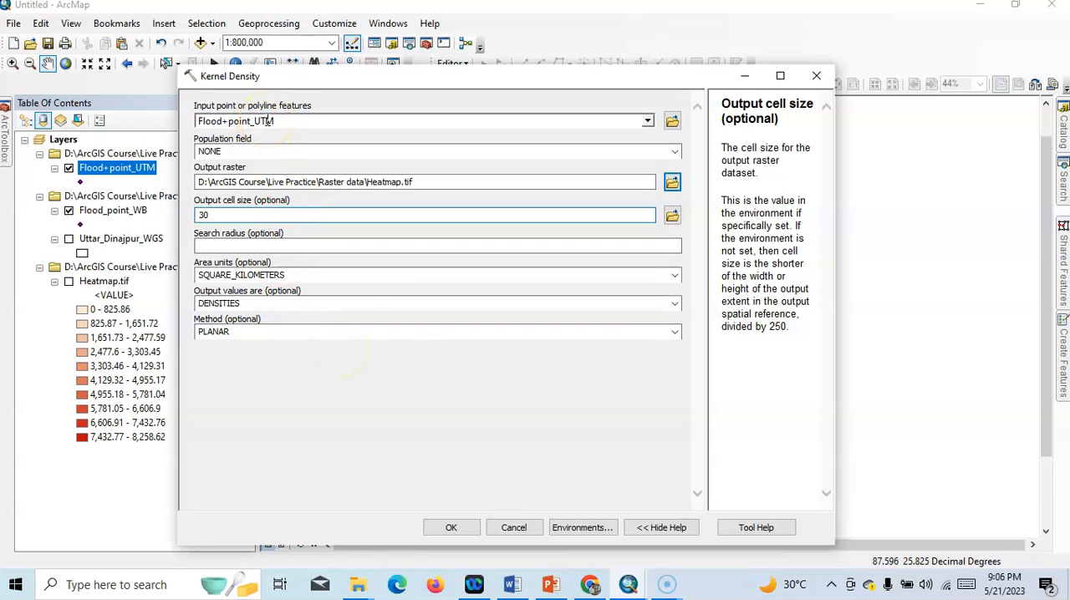
left_click(451, 527)
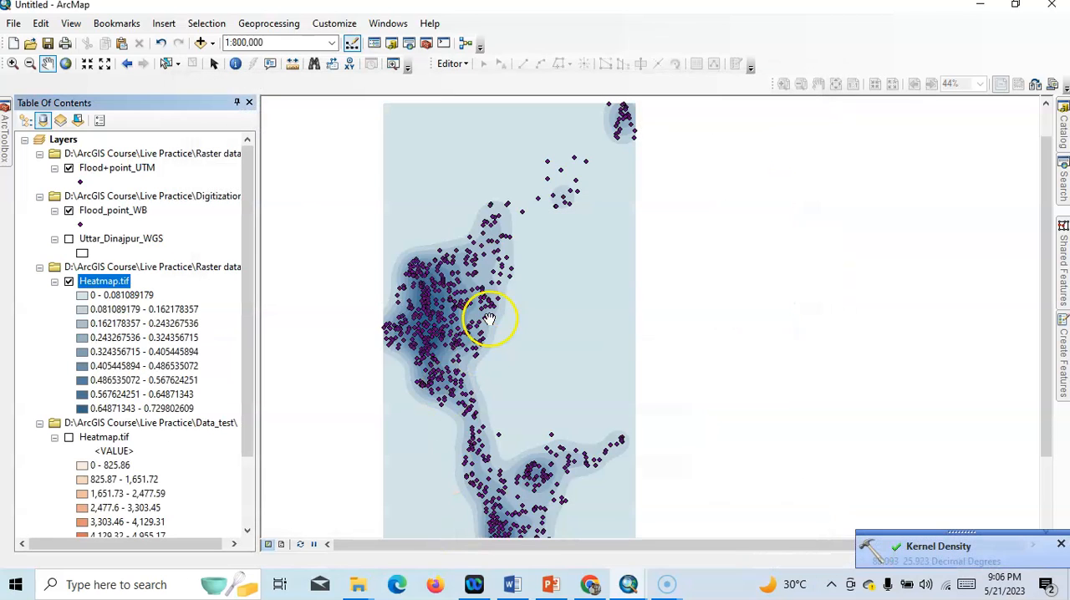
mouse_move(96, 305)
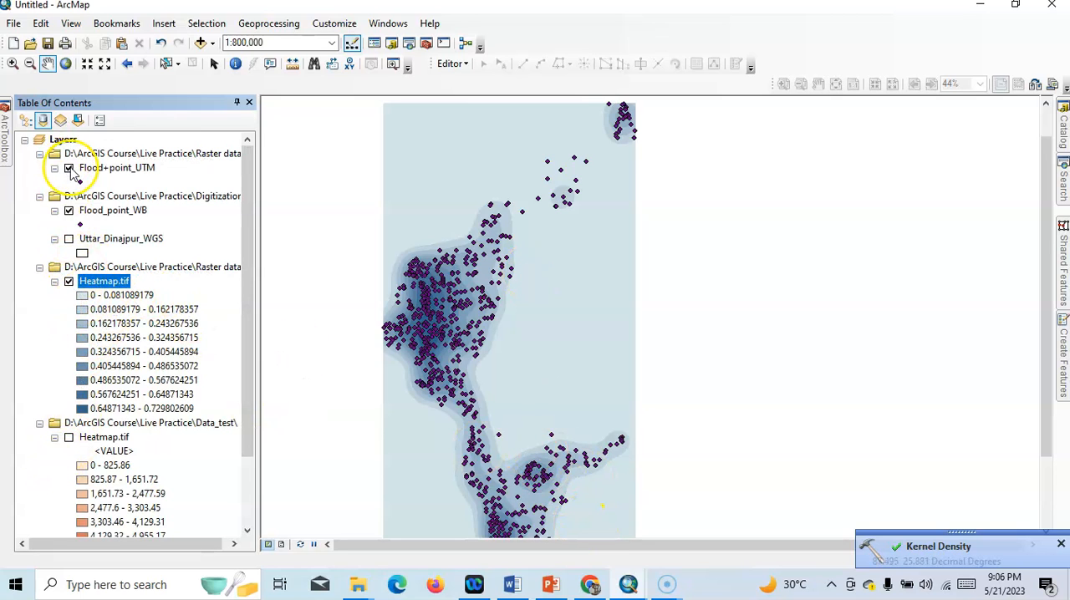
- Uncheck the Flood_point_WB and Flood+point_UTM layers
left_click(70, 167)
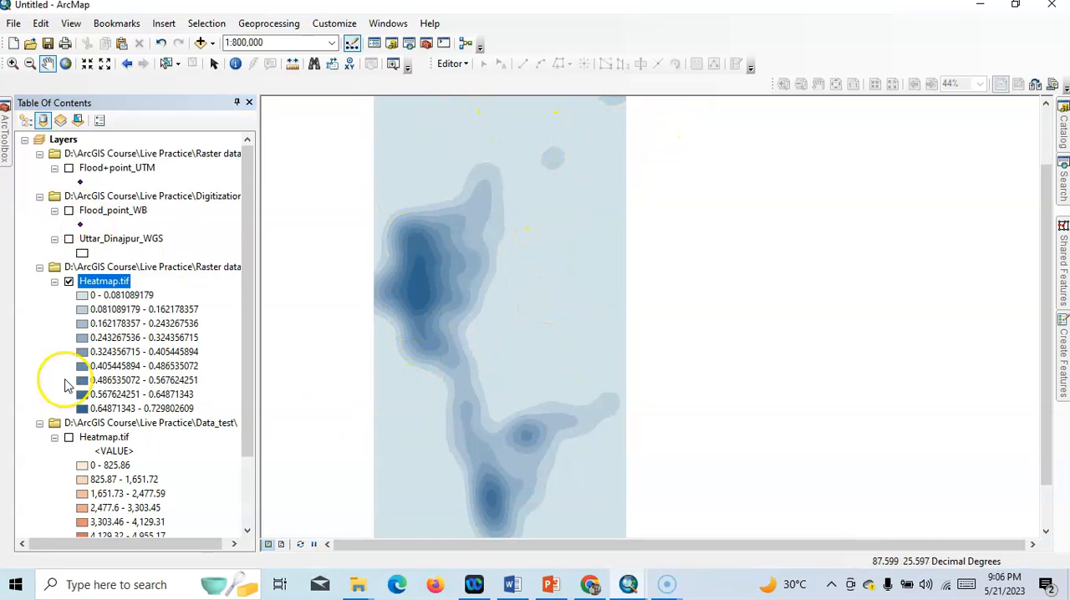
left_click(70, 238)
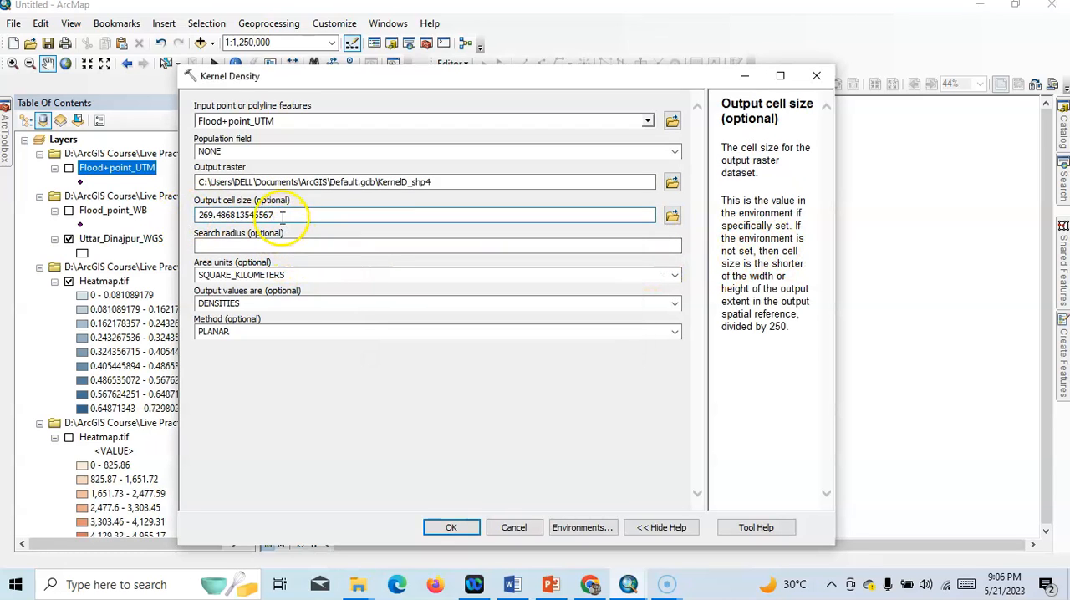
- Set Kernel Density cell size to 30 and output raster to HeatmapUD.tif
type("30")
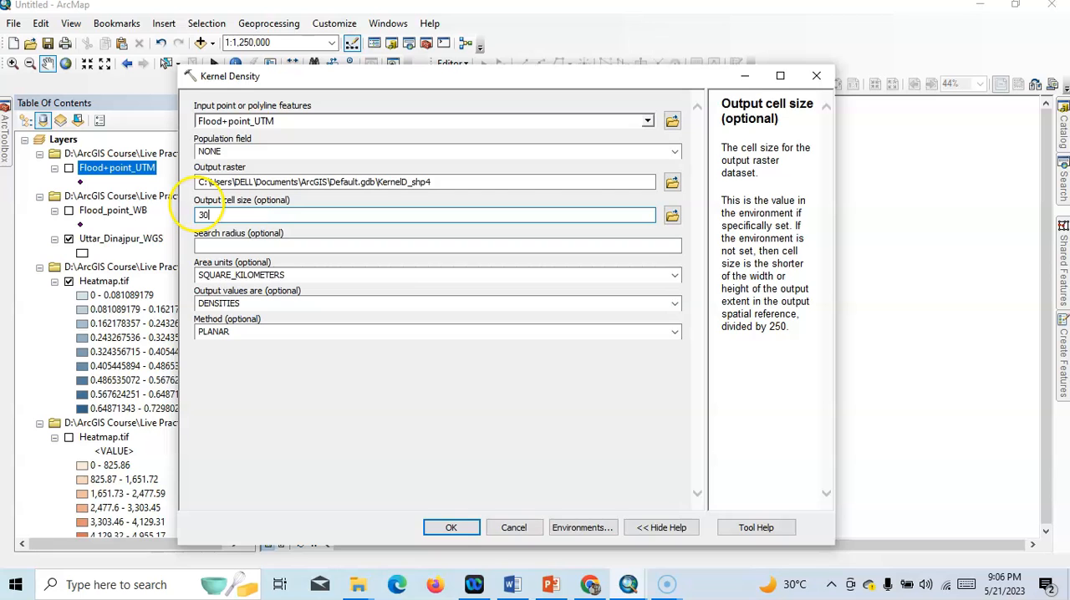
left_click(672, 181)
type("HeatmapUD.tif")
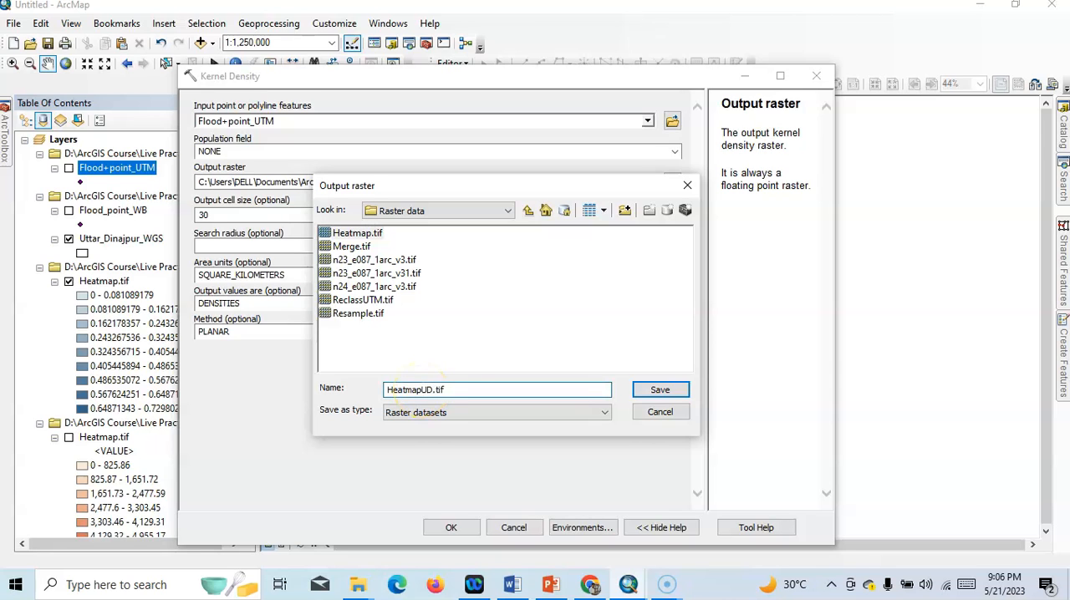
left_click(659, 389)
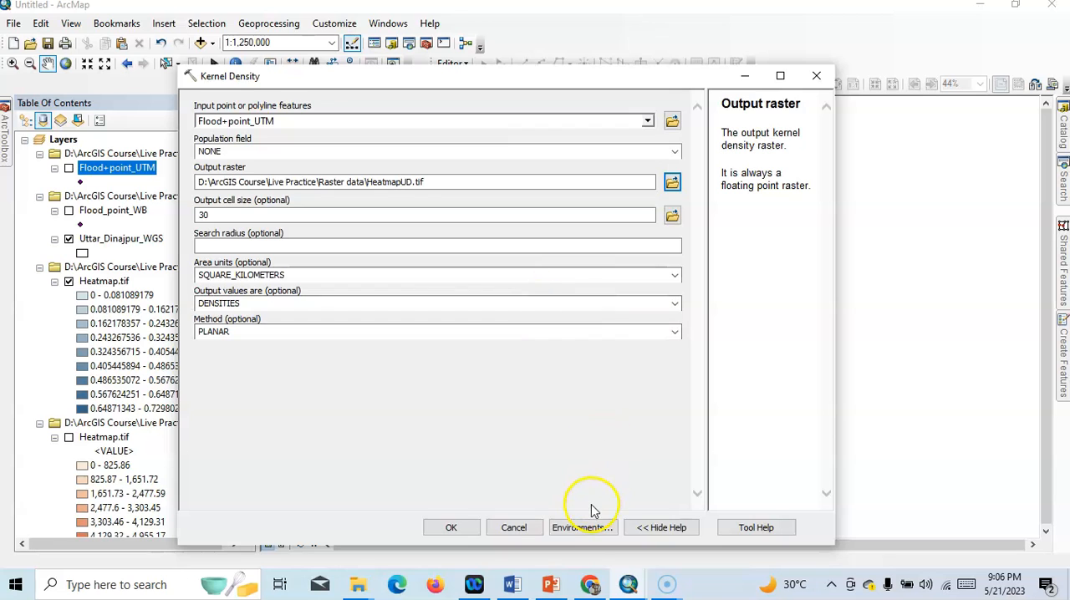
- Set the Processing Extent environment to Same as layer Uttar_Dinajpur_WGS and open the Mask list
left_click(582, 527)
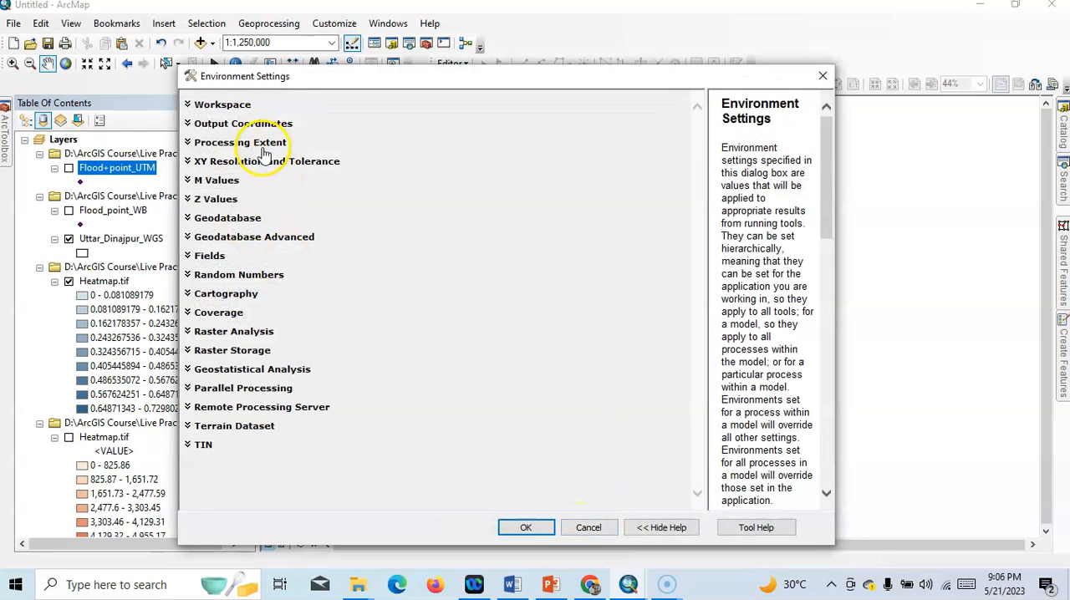
left_click(240, 142)
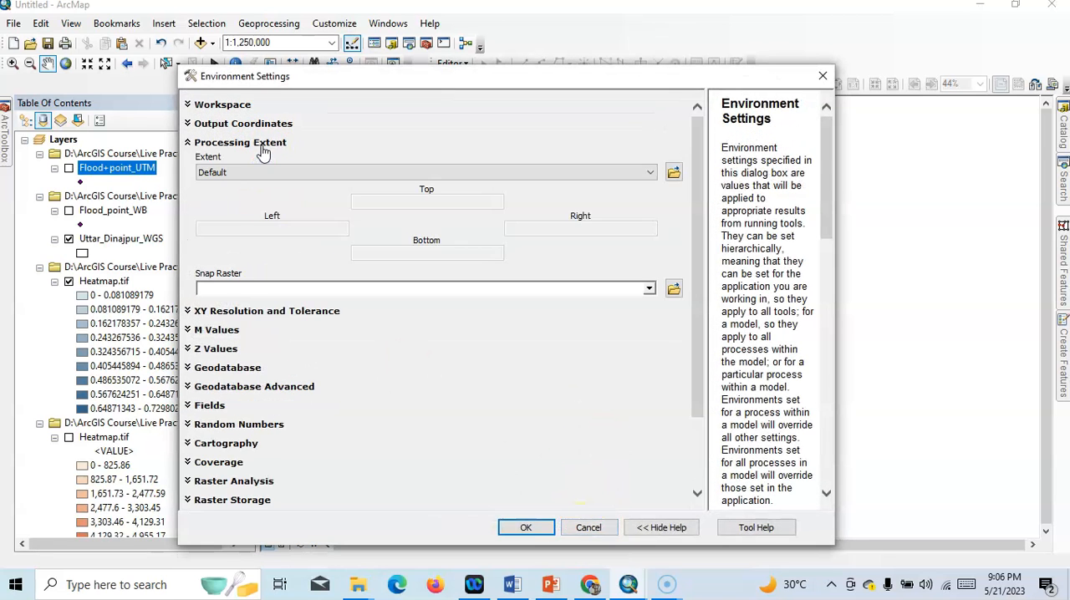
mouse_move(648, 288)
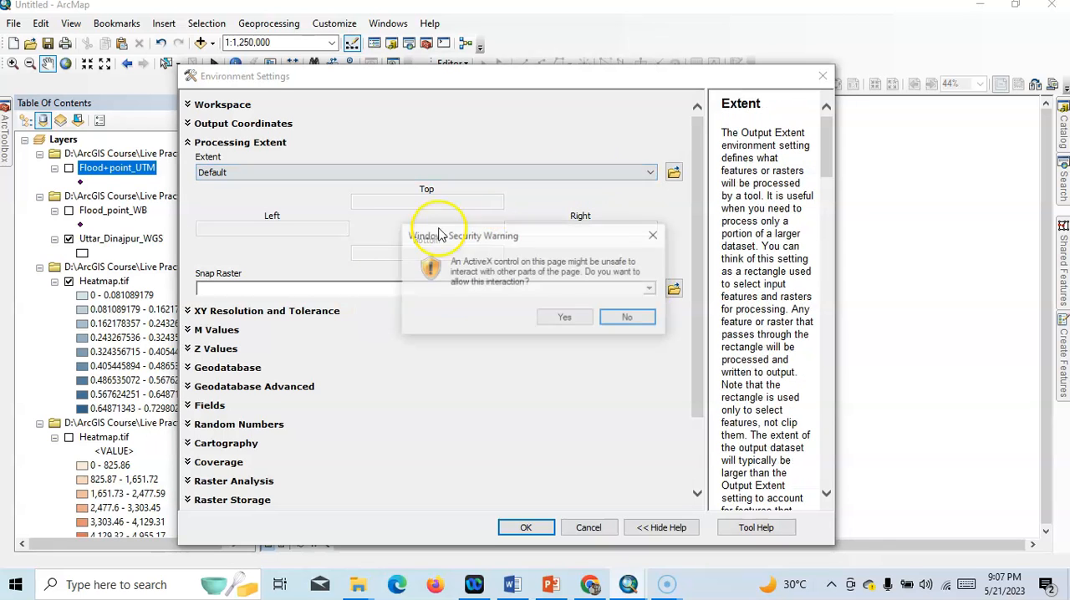
left_click(650, 173)
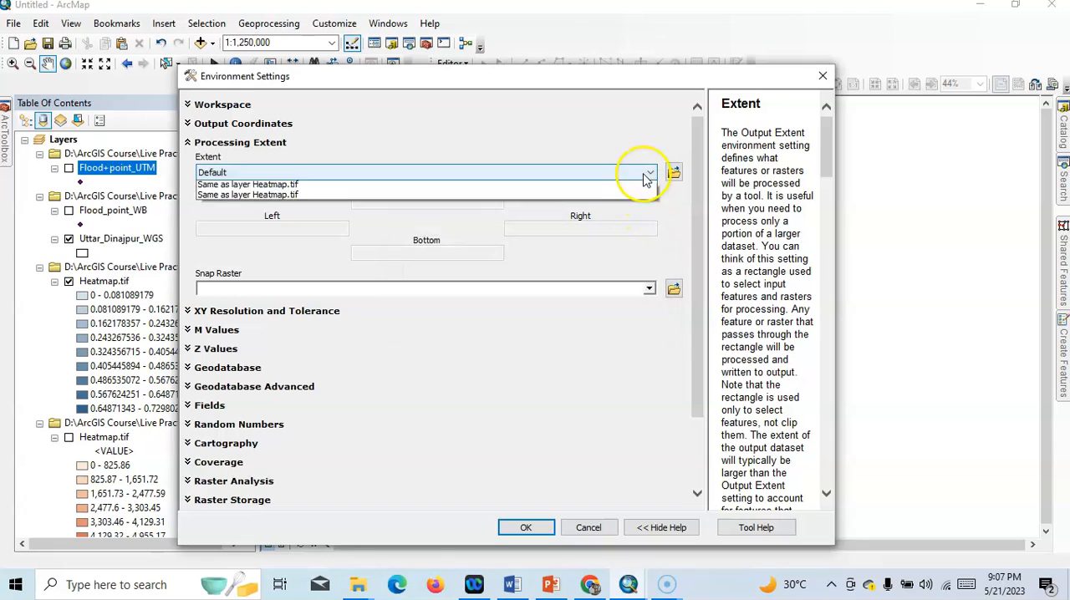
left_click(651, 173)
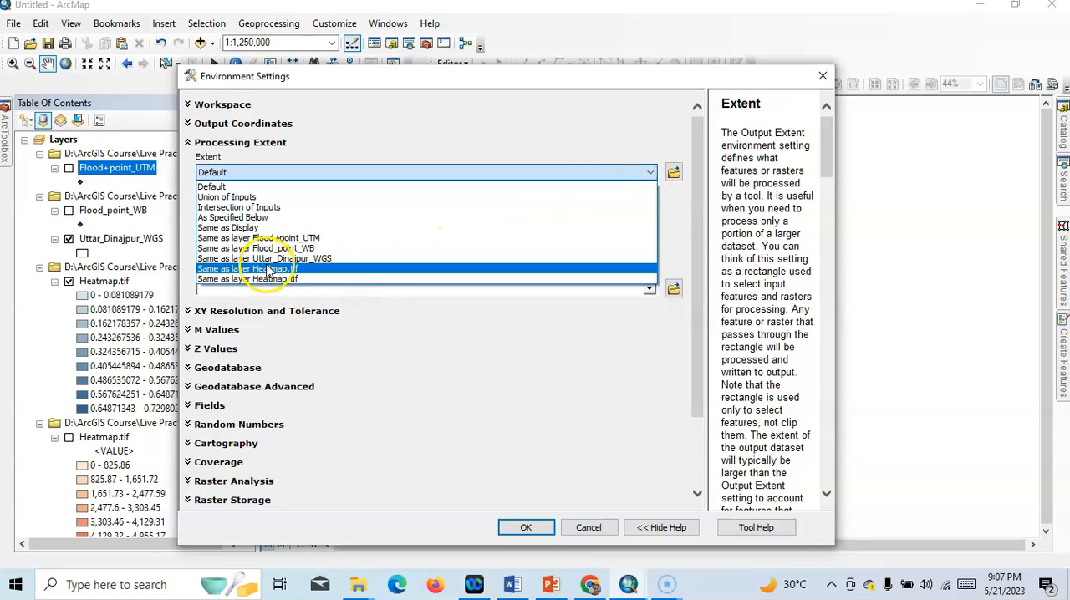
left_click(265, 258)
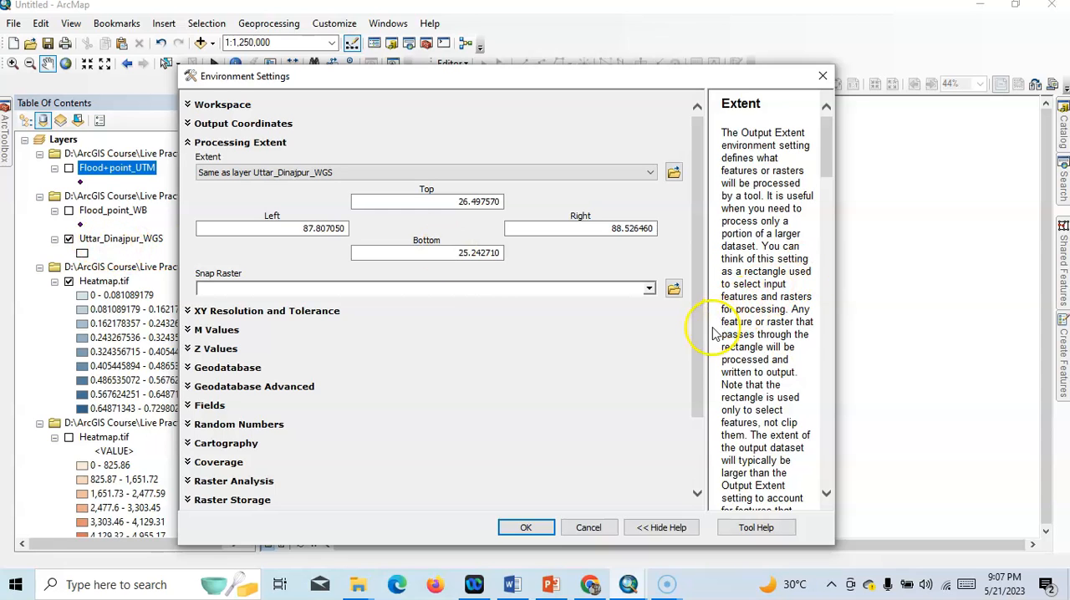
scroll("down", 3)
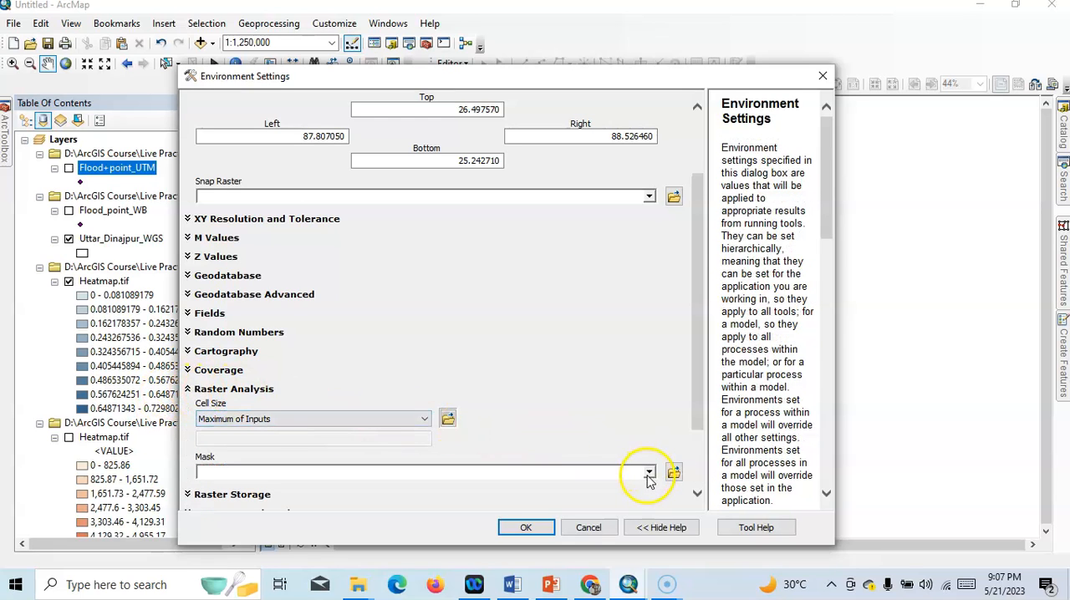
left_click(649, 474)
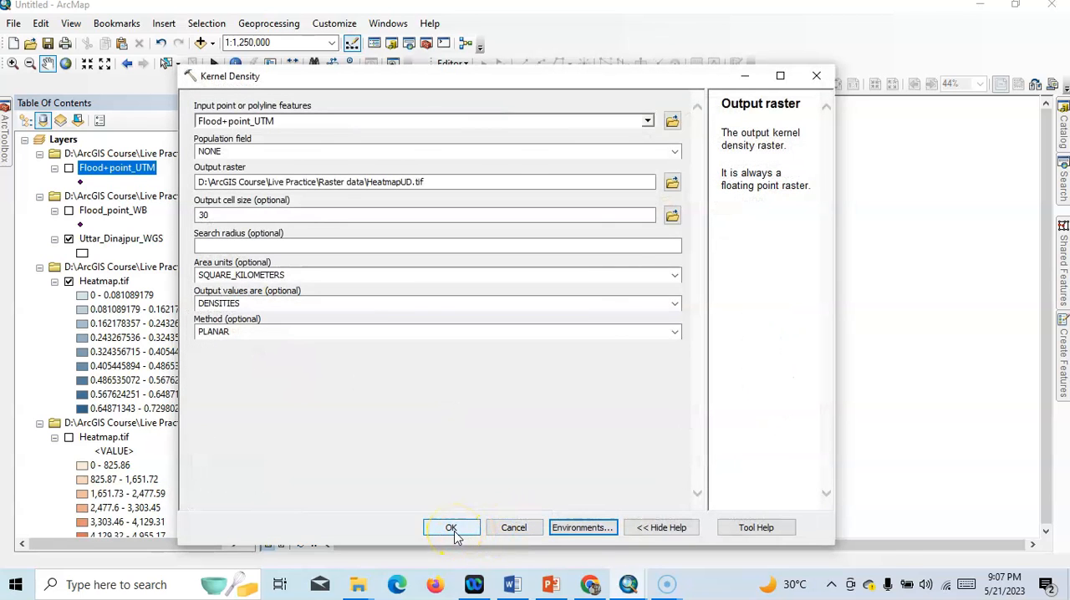
- Run Kernel Density to create HeatmapUD.tif and inspect the district-confined result
left_click(451, 527)
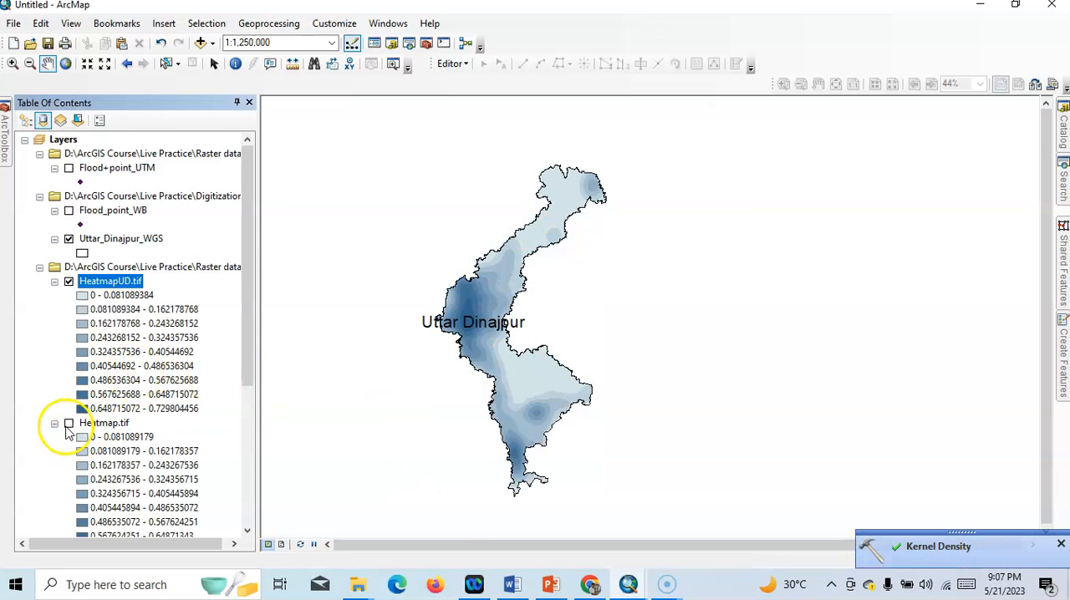
right_click(110, 281)
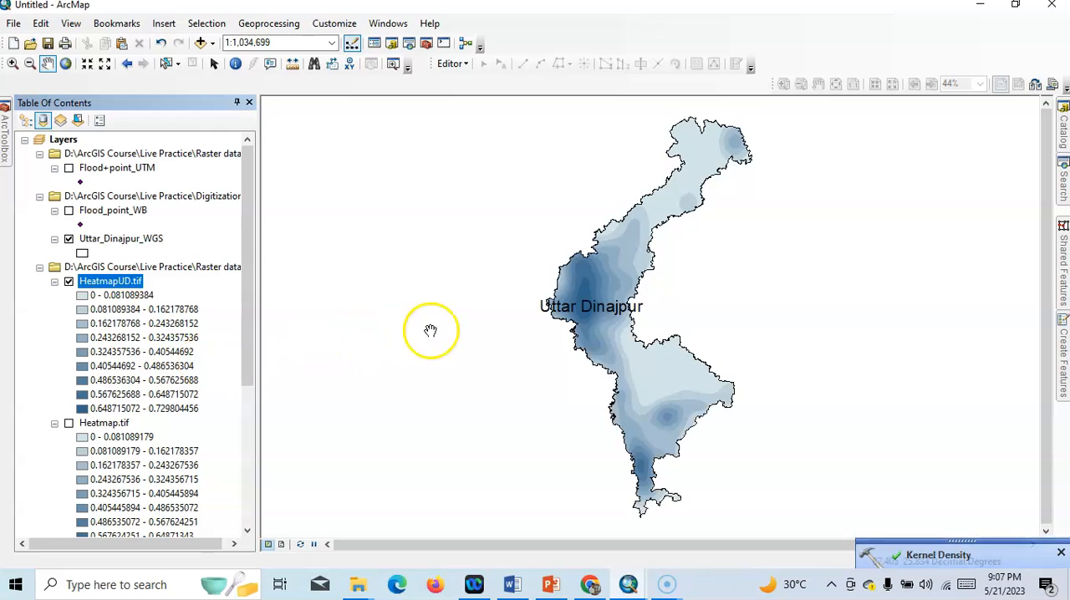
mouse_move(130, 210)
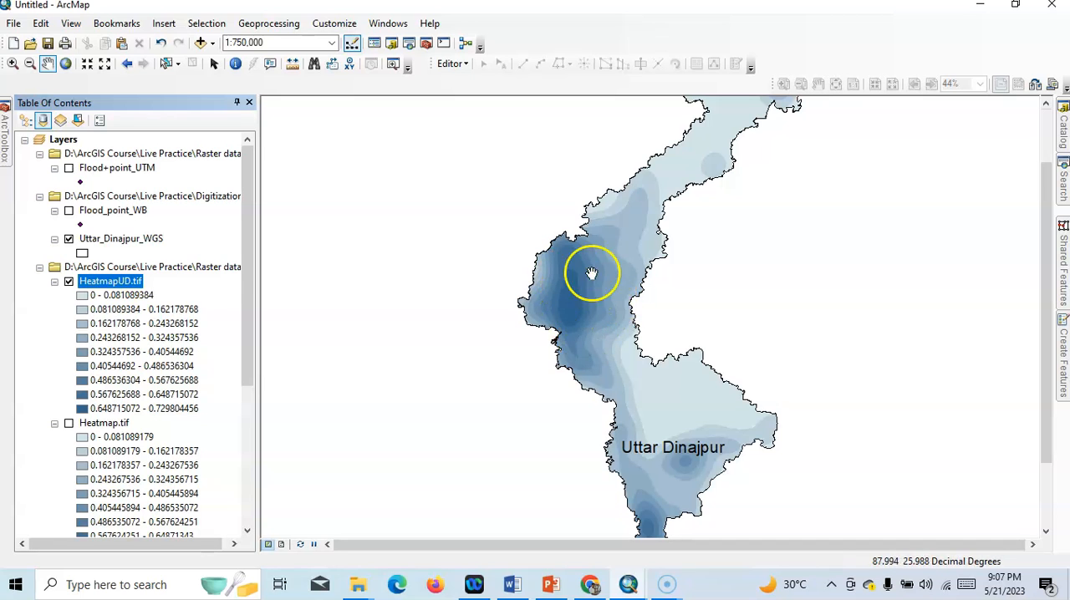
scroll("down", 3)
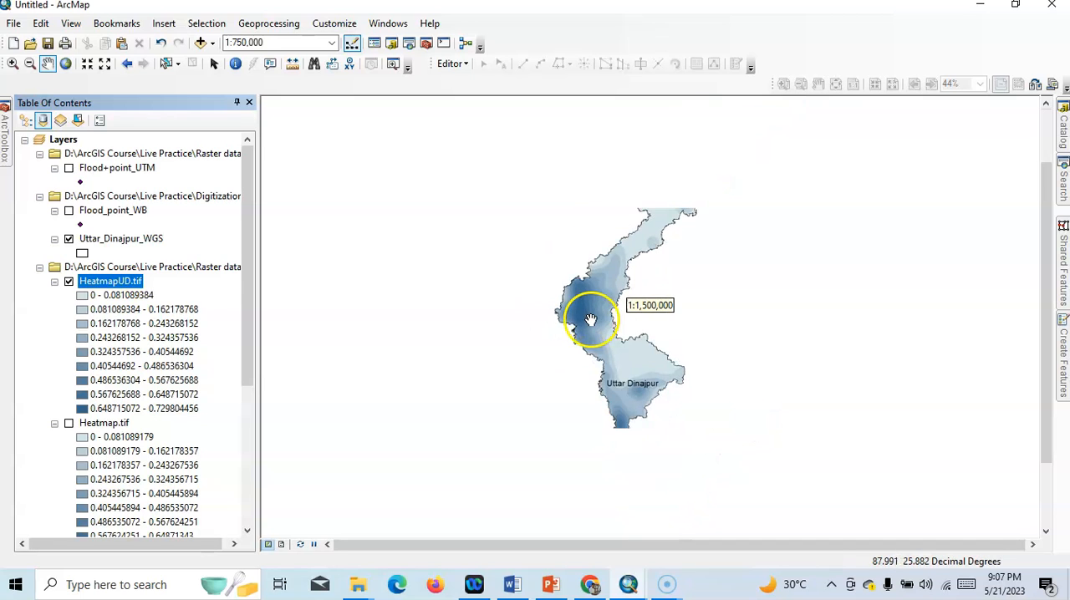